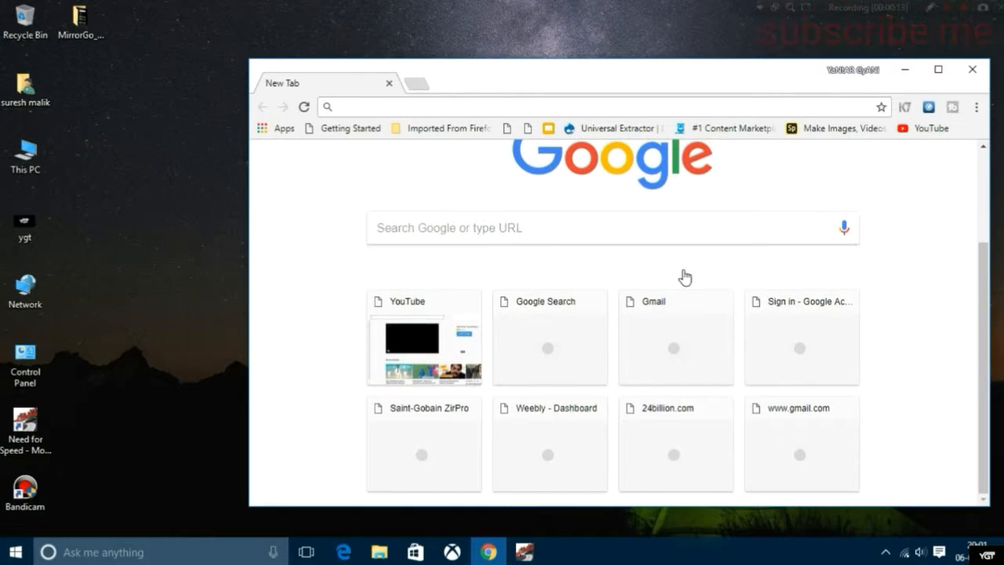
- Maximize Chrome and search Google for 'rainmeter'
{"action": "left_click", "coordinate": [938, 69]}
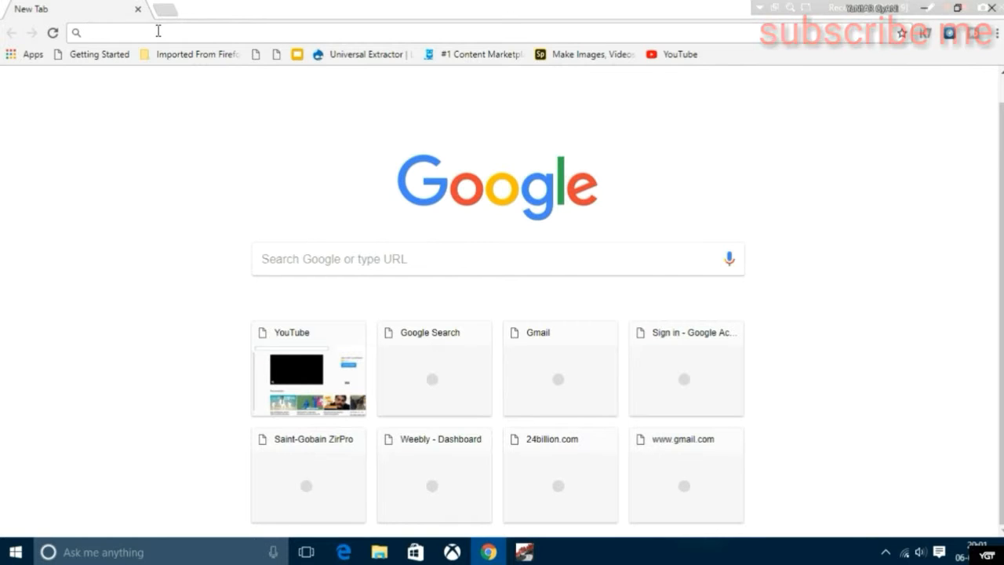
{"action": "type", "text": "rainmeter"}
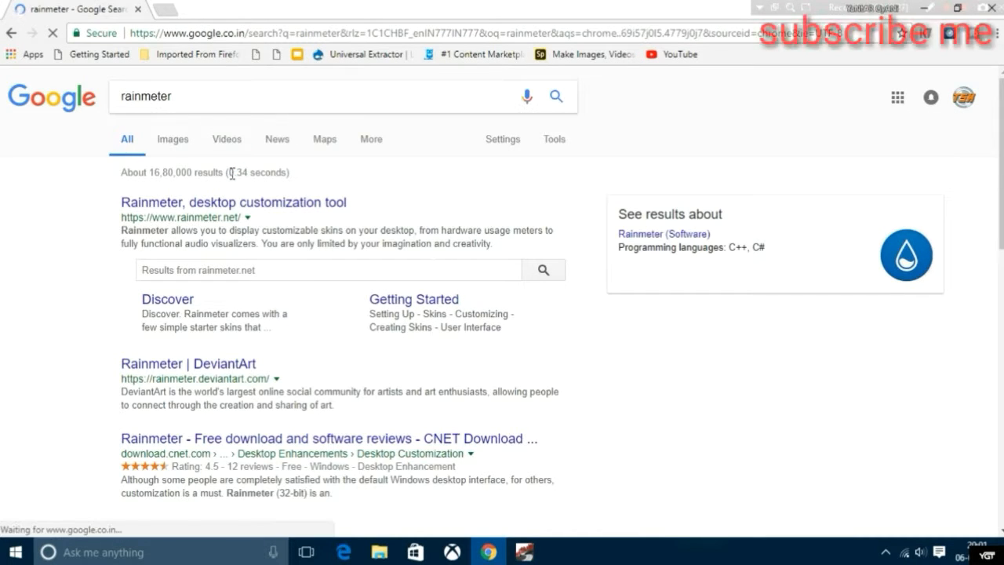
- Visit the official Rainmeter website and browse its skin showcase
{"action": "left_click", "coordinate": [232, 201]}
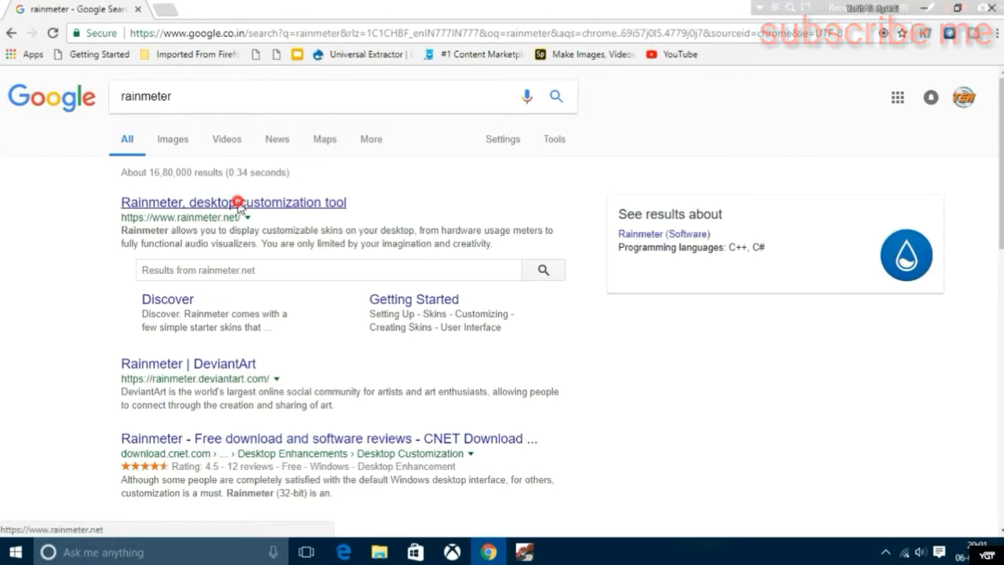
{"action": "left_click", "coordinate": [233, 202]}
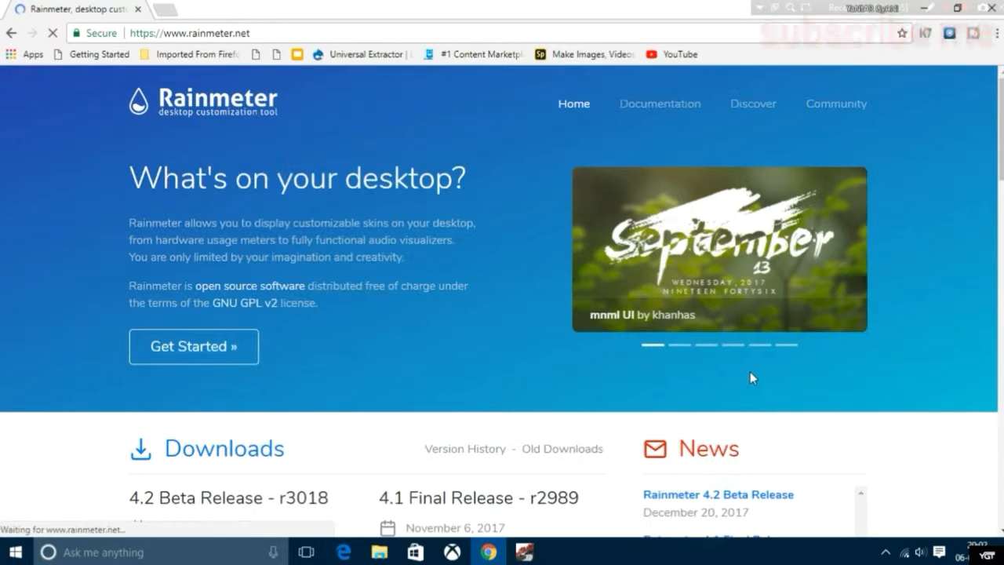
{"action": "scroll", "scroll_direction": "down", "scroll_amount": 3}
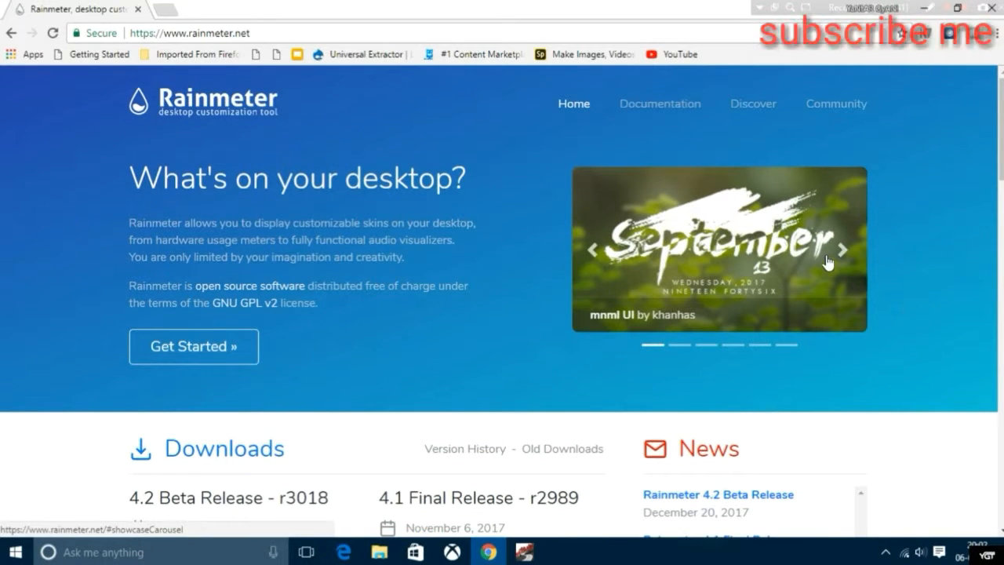
{"action": "left_click", "coordinate": [843, 249]}
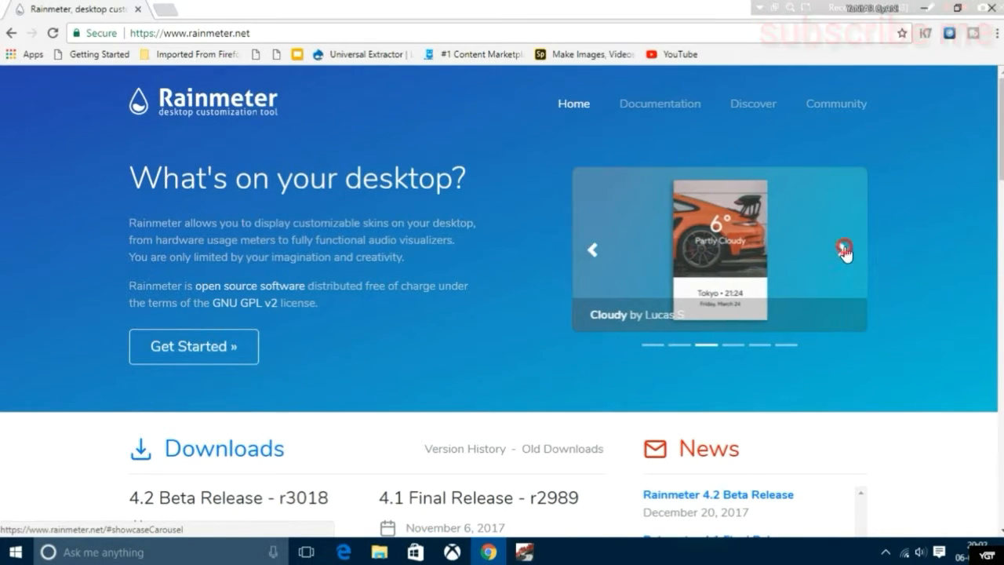
{"action": "left_click", "coordinate": [845, 249]}
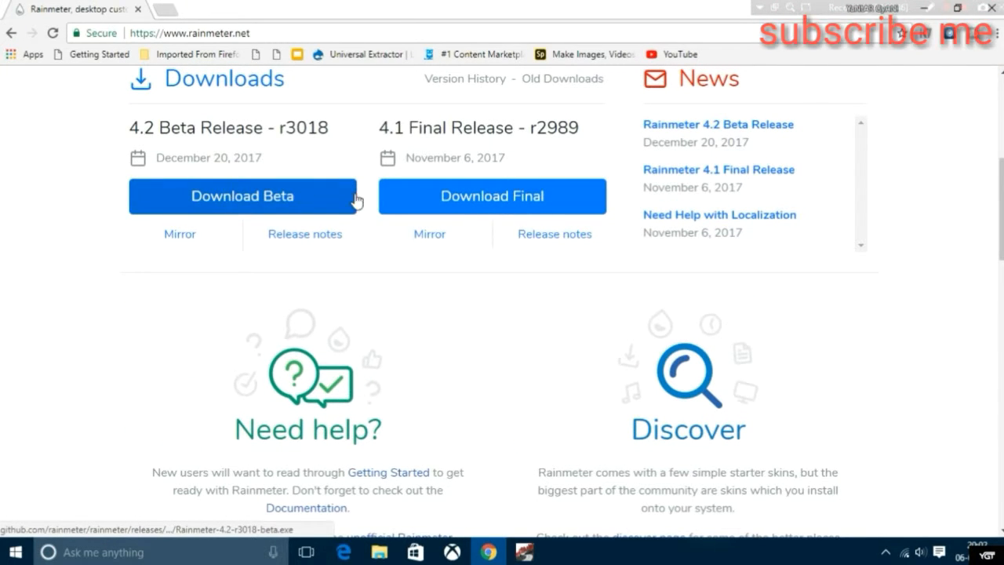
- Download the Rainmeter 4.2 Beta release installer
{"action": "left_click", "coordinate": [242, 197]}
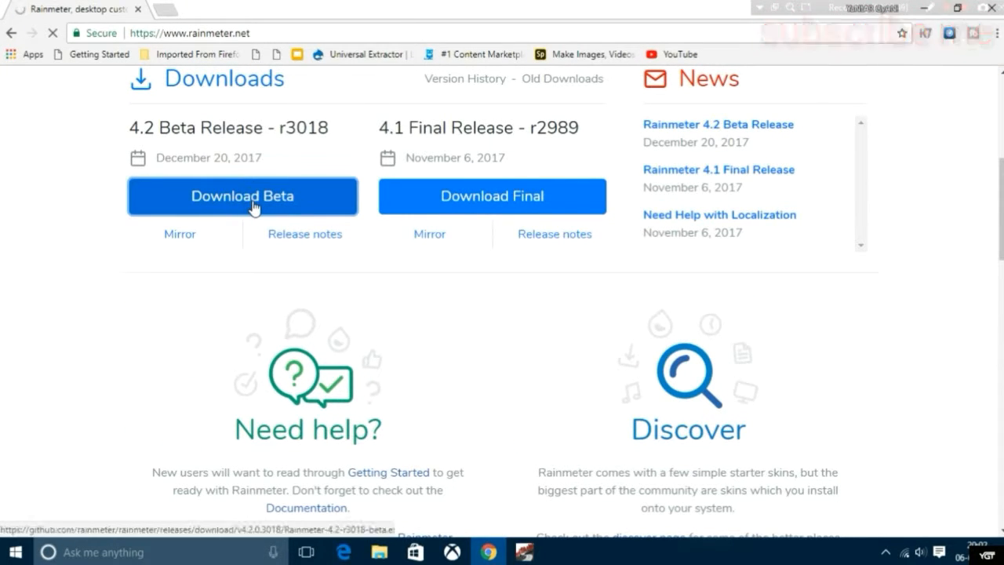
{"action": "left_click", "coordinate": [241, 197]}
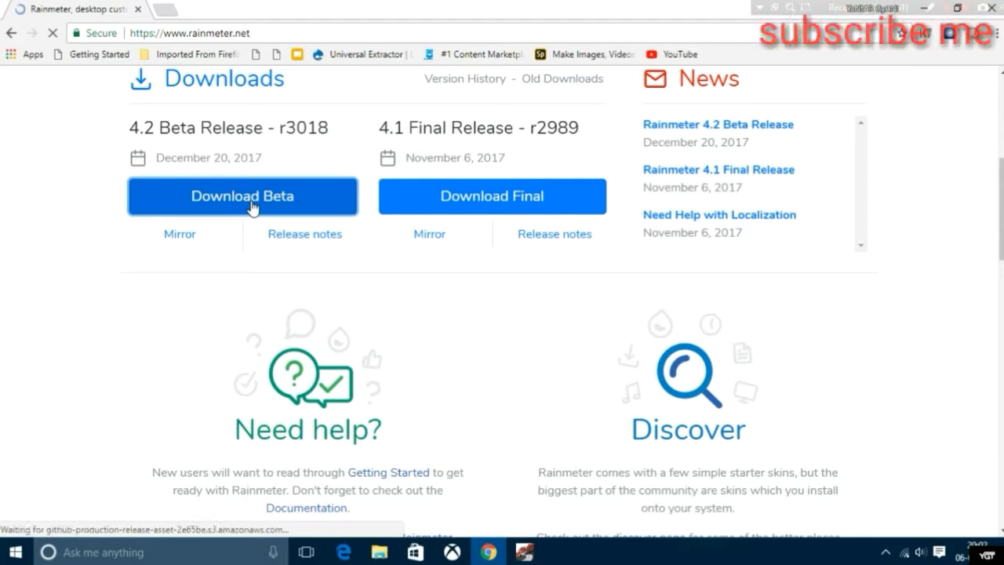
{"action": "left_click", "coordinate": [242, 196]}
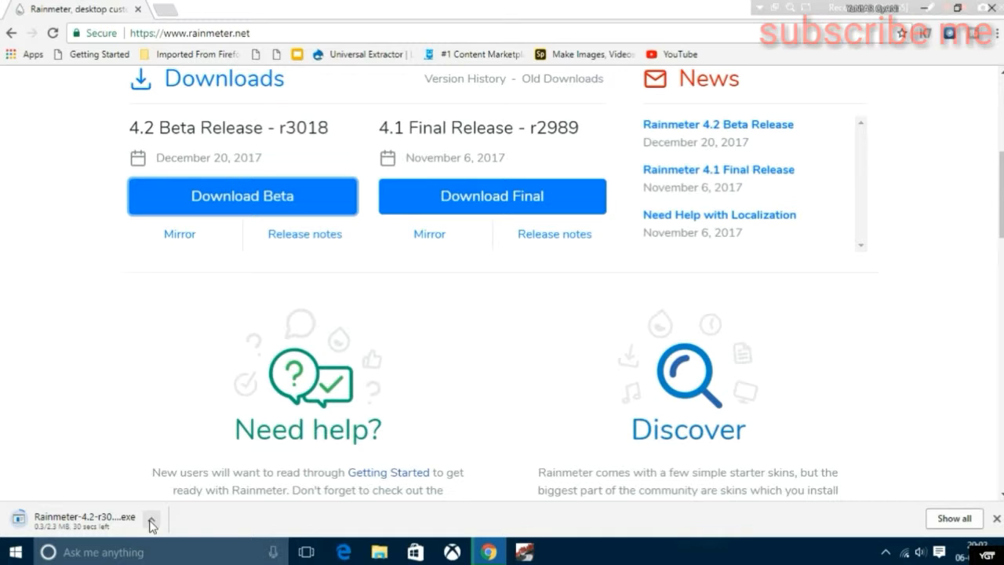
{"action": "mouse_move", "coordinate": [166, 16]}
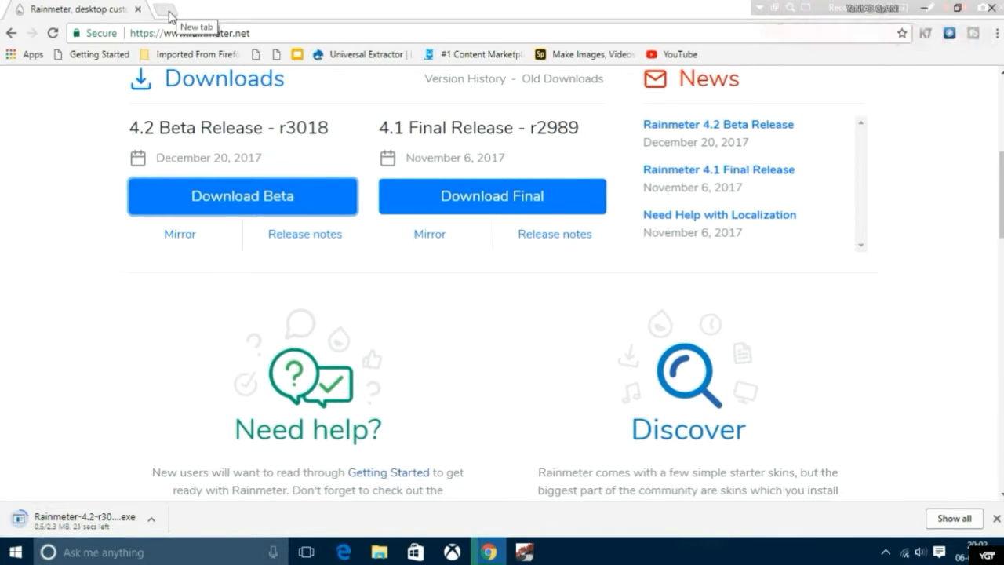
- In a new tab, search 'deviantart rainmeter skins' and go to the Skins on Rainmeter DeviantArt gallery
{"action": "left_click", "coordinate": [171, 9]}
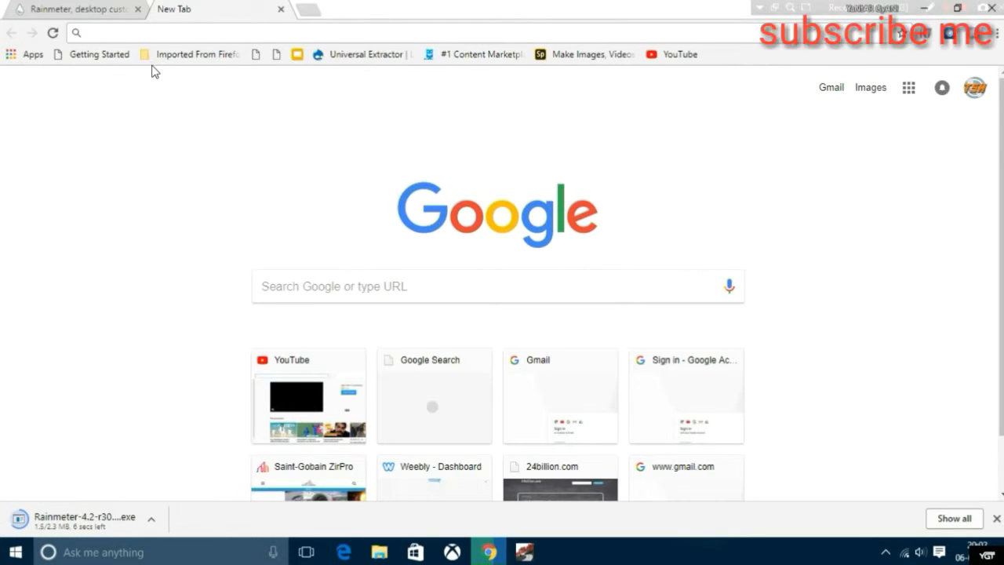
{"action": "type", "text": "deviantar"}
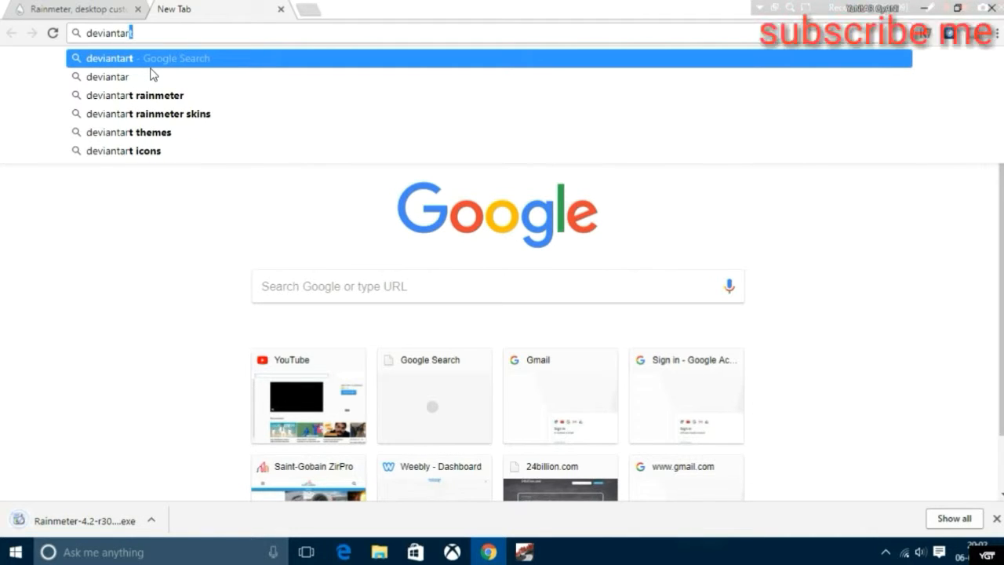
{"action": "type", "text": "t"}
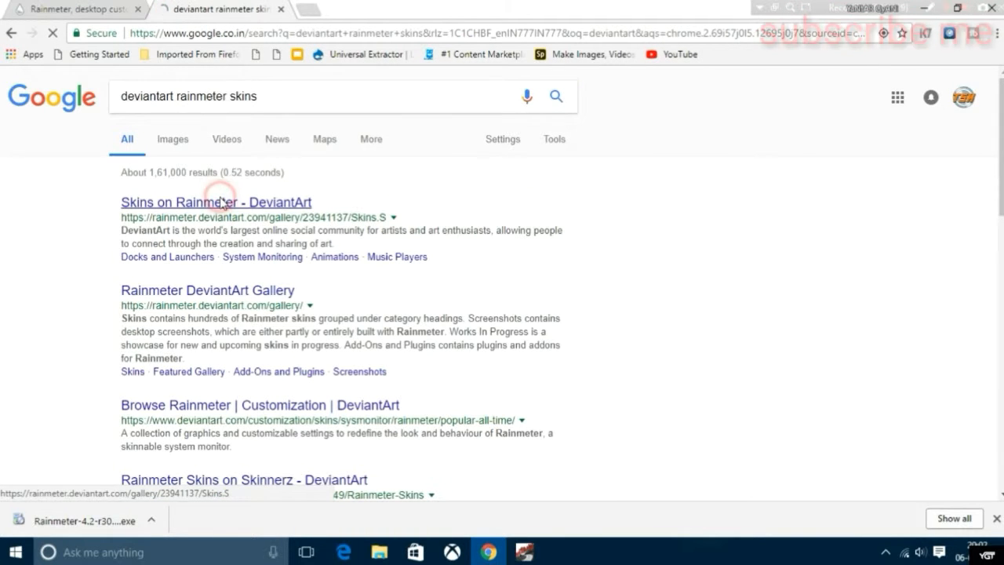
{"action": "left_click", "coordinate": [215, 201]}
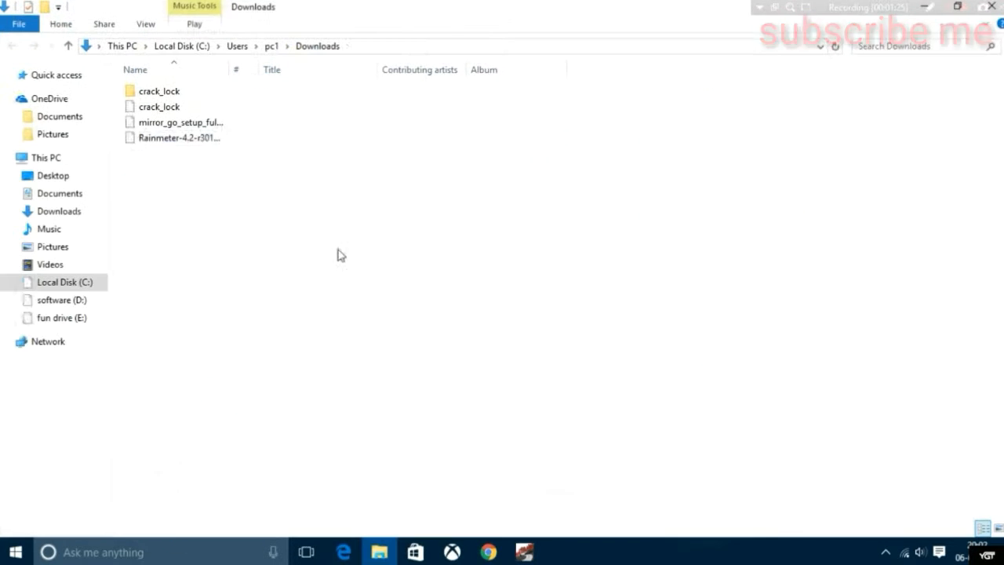
- Run the downloaded Rainmeter-4.2 installer from Downloads as administrator
{"action": "left_click", "coordinate": [179, 138]}
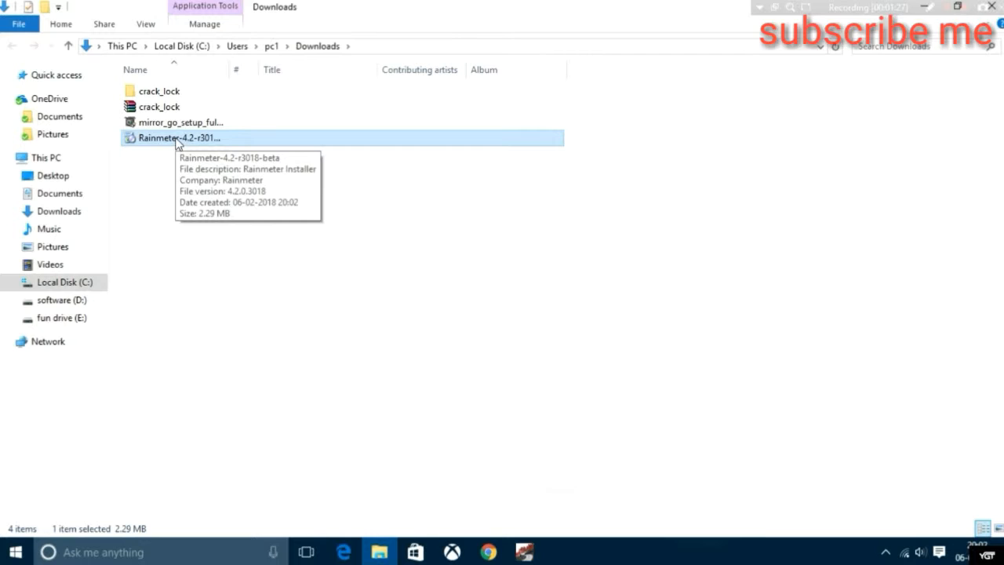
{"action": "right_click", "coordinate": [179, 138]}
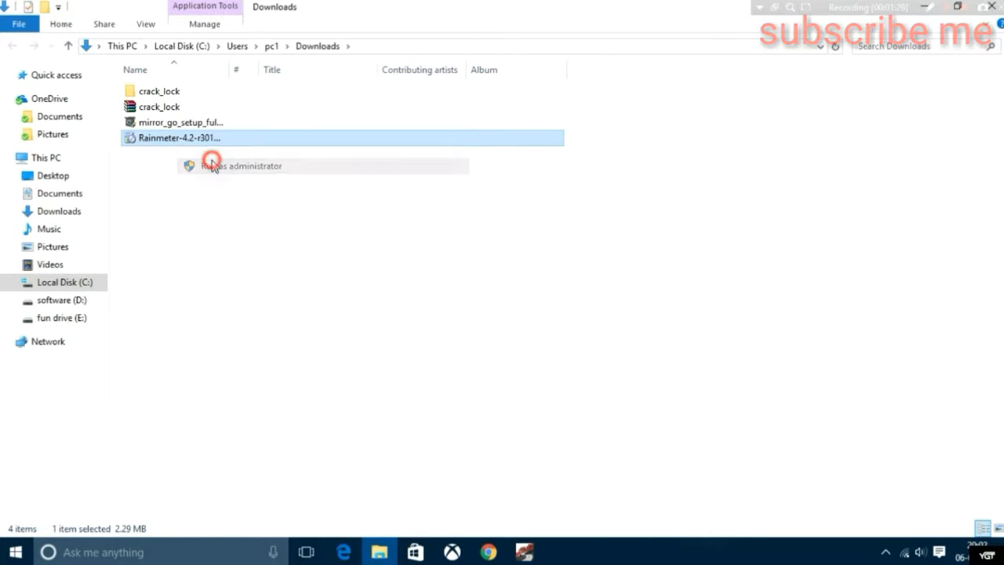
{"action": "left_click", "coordinate": [242, 166]}
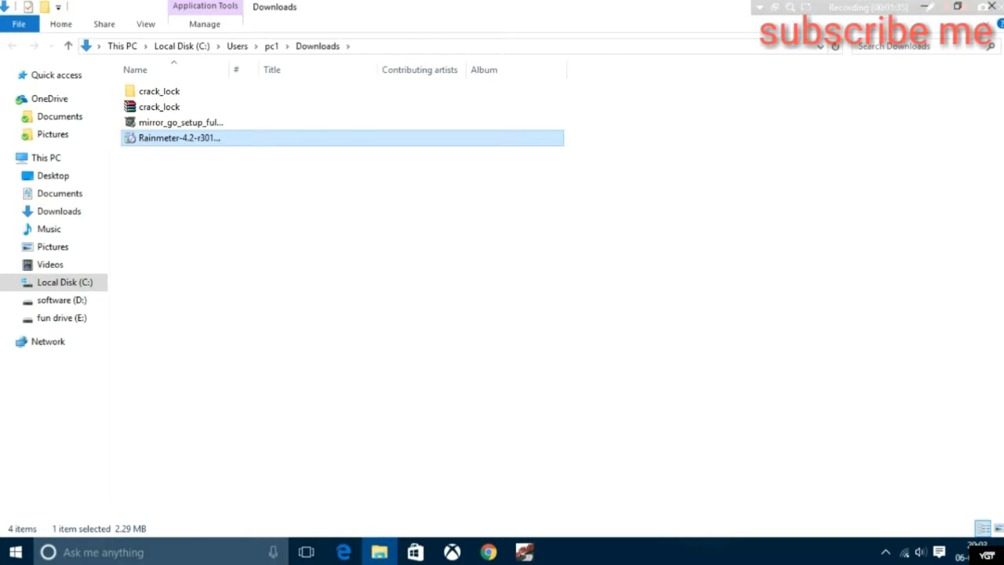
{"action": "double_click", "coordinate": [179, 138]}
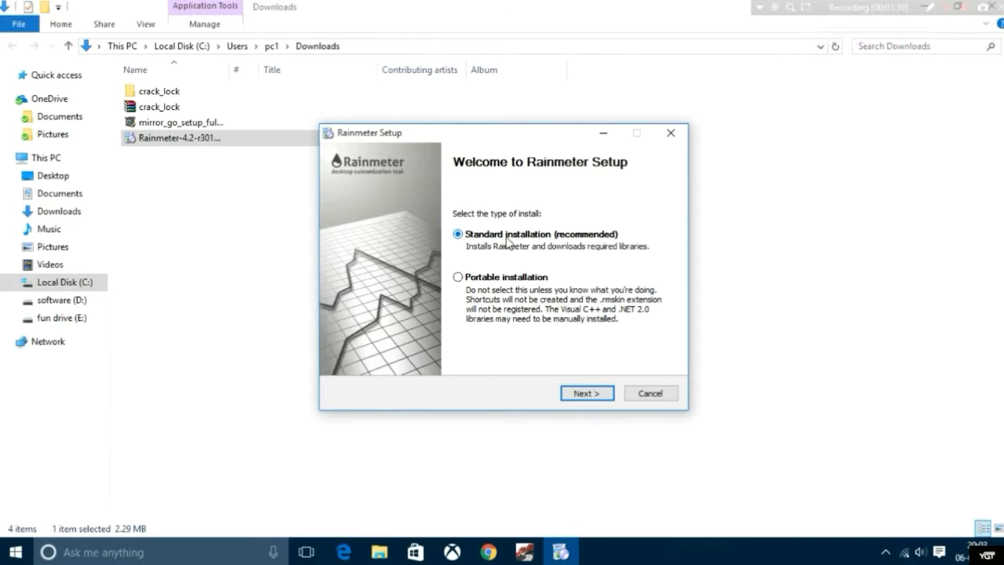
- Choose the Standard (recommended) installation and proceed through Rainmeter Setup
{"action": "left_click", "coordinate": [587, 392]}
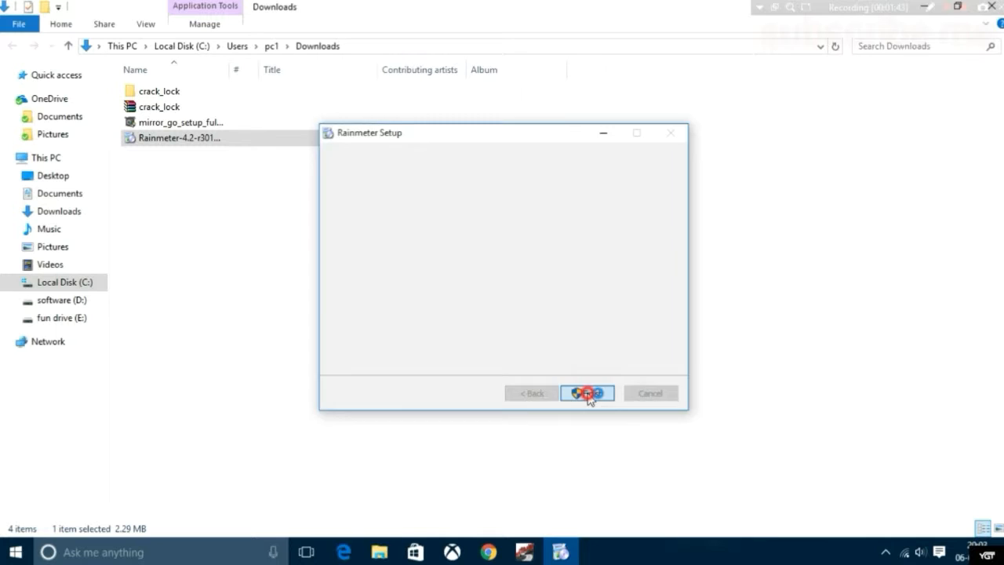
{"action": "left_click", "coordinate": [587, 392]}
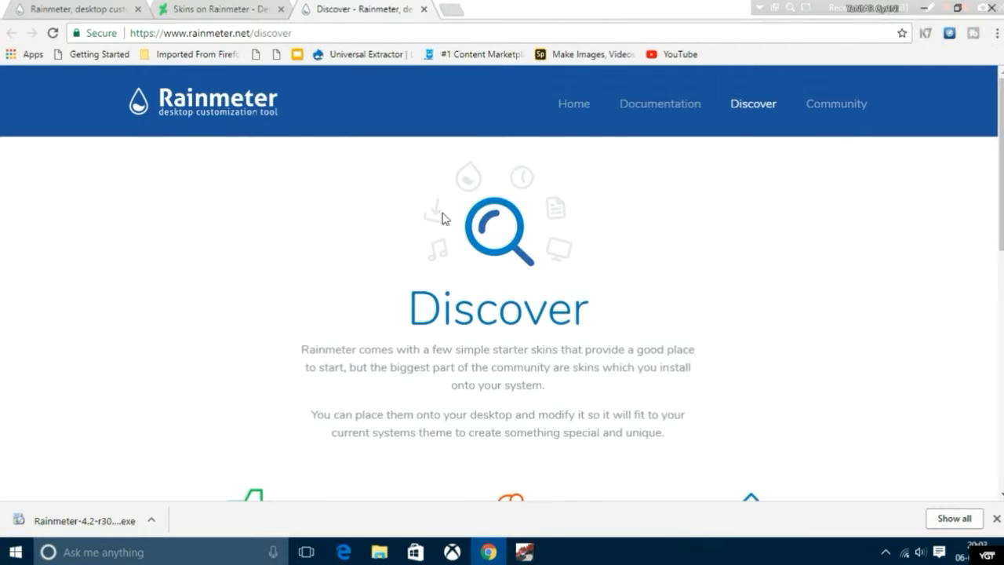
- Return to the Rainmeter DeviantArt page and enter its Skins gallery folder
{"action": "left_click", "coordinate": [219, 10]}
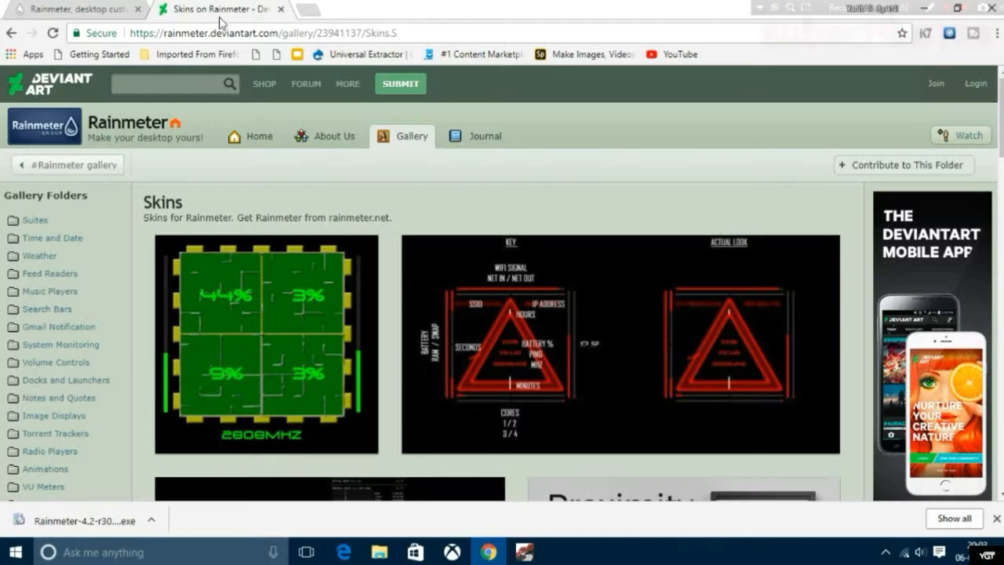
{"action": "scroll", "scroll_direction": "down", "scroll_amount": 3}
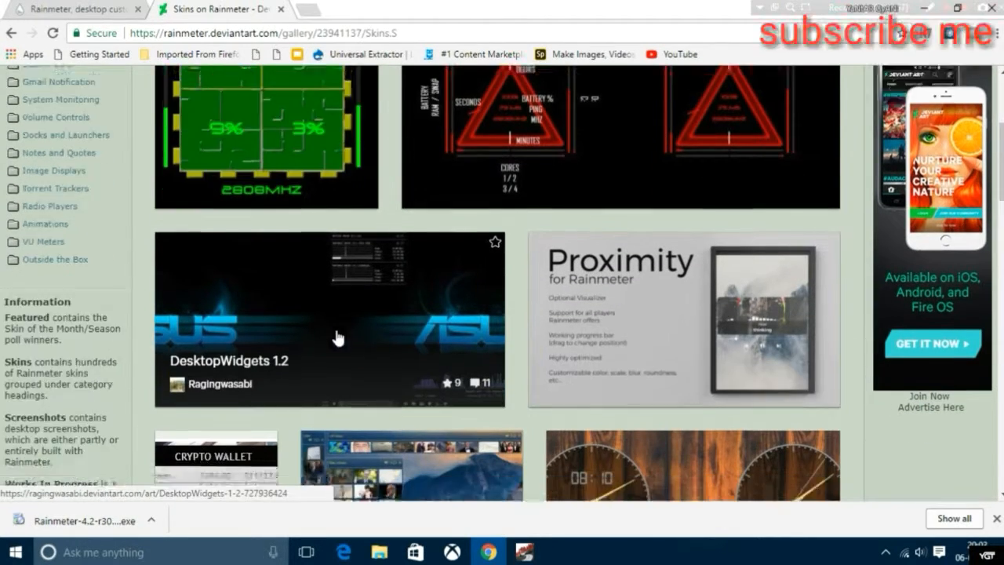
{"action": "scroll", "scroll_direction": "down", "scroll_amount": 3}
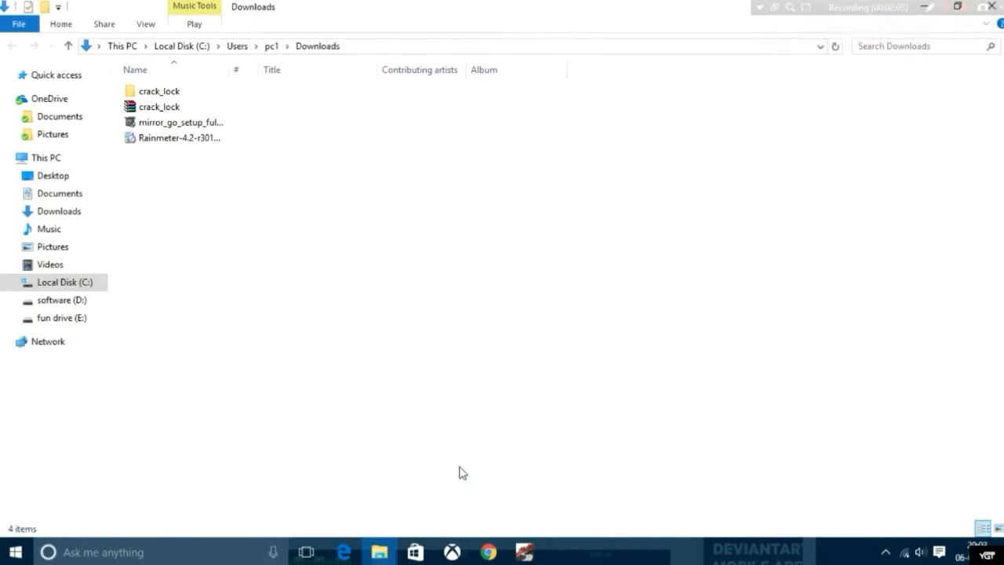
{"action": "left_click", "coordinate": [486, 553]}
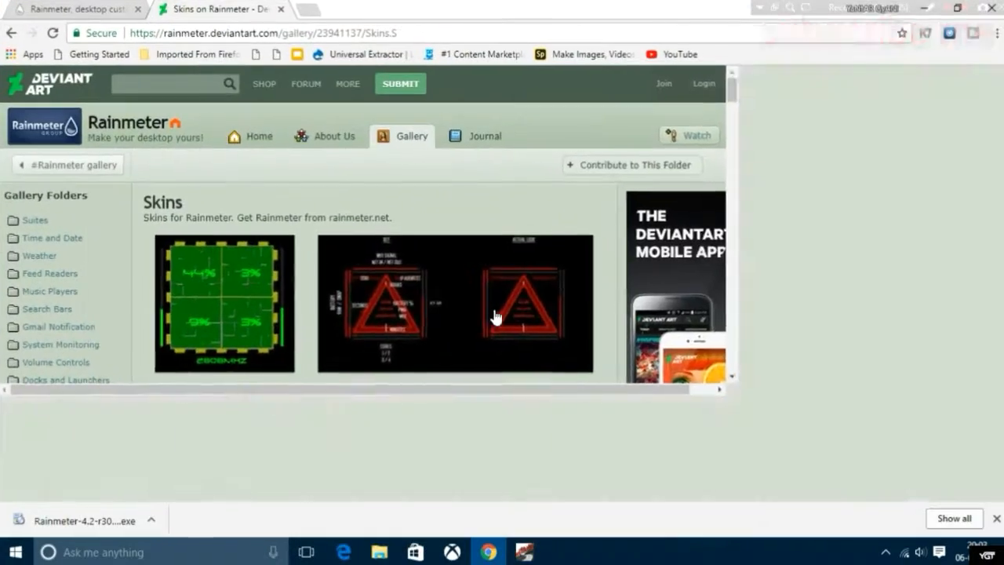
- Browse the skin thumbnails and go to the Illustro Pulsar 2.1 skin page
{"action": "scroll", "scroll_direction": "down", "scroll_amount": 3}
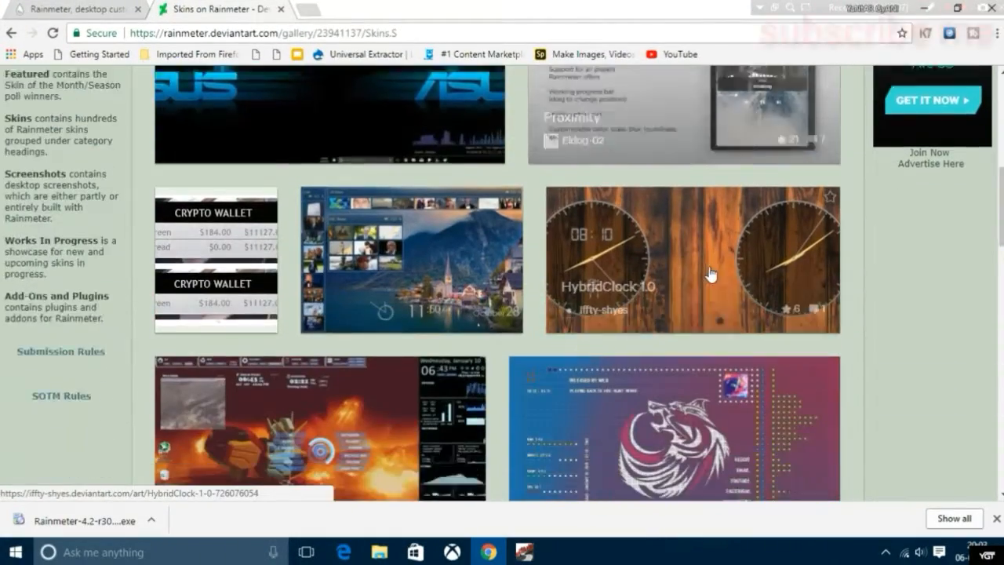
{"action": "scroll", "scroll_direction": "down", "scroll_amount": 3}
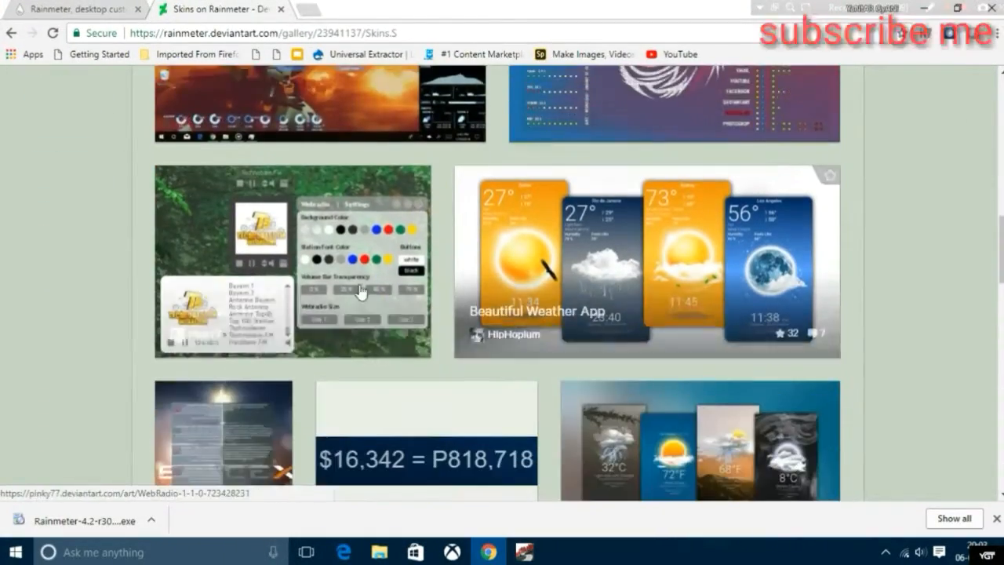
{"action": "scroll", "scroll_direction": "down", "scroll_amount": 3}
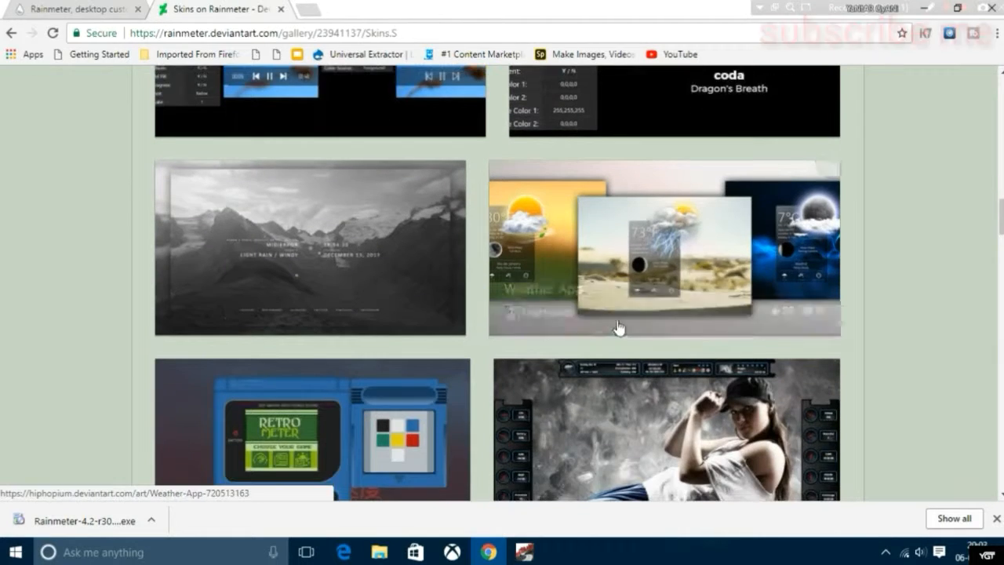
{"action": "scroll", "scroll_direction": "down", "scroll_amount": 3}
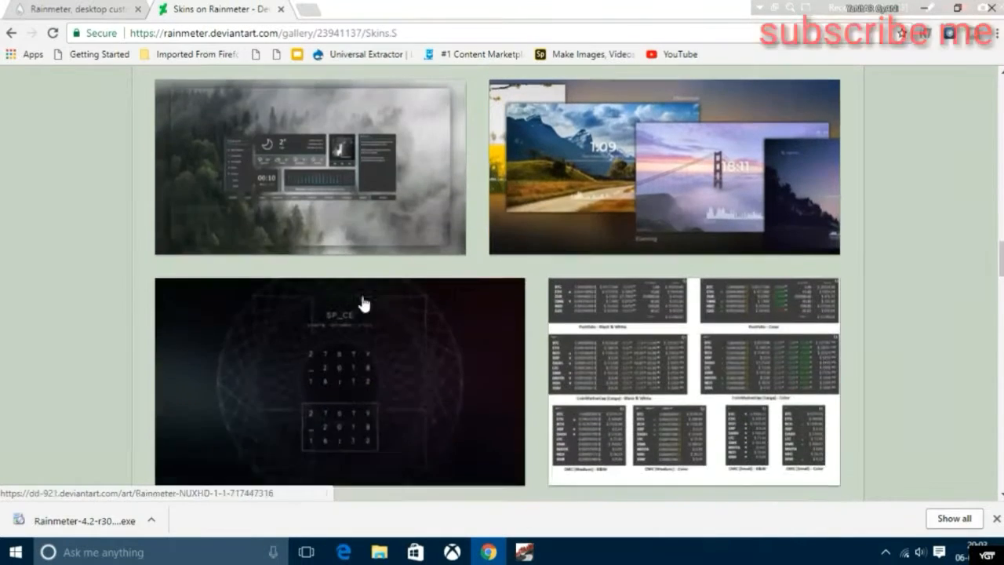
{"action": "left_click", "coordinate": [364, 305]}
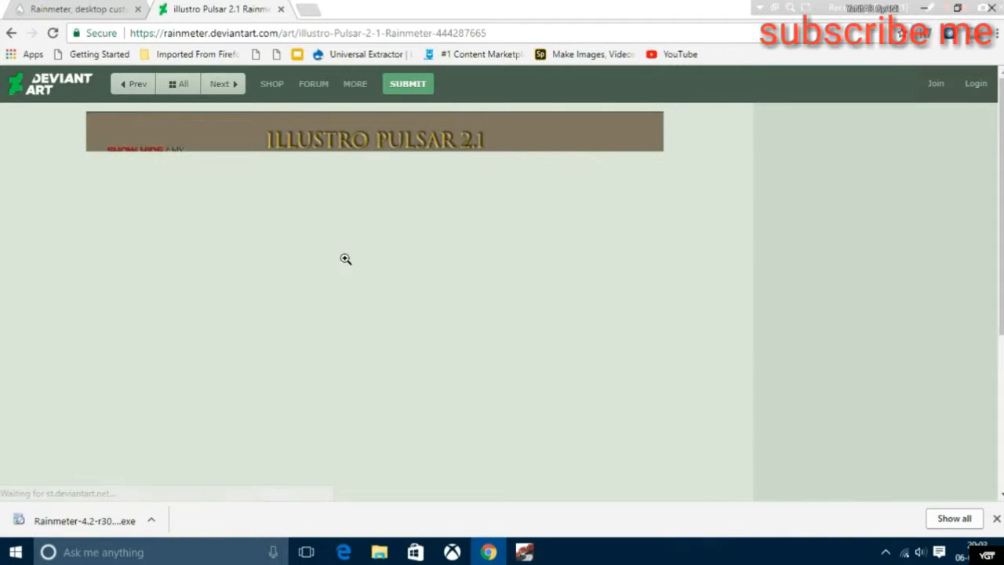
- Scroll through the Illustro Pulsar 2.1 feature list on its DeviantArt page
{"action": "scroll", "scroll_direction": "down", "scroll_amount": 3}
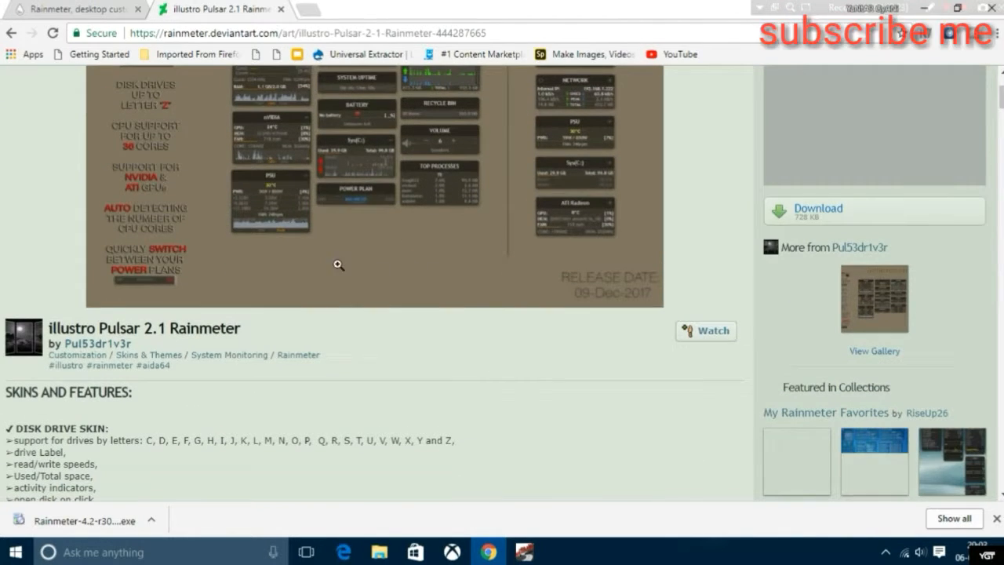
{"action": "scroll", "scroll_direction": "down", "scroll_amount": 3}
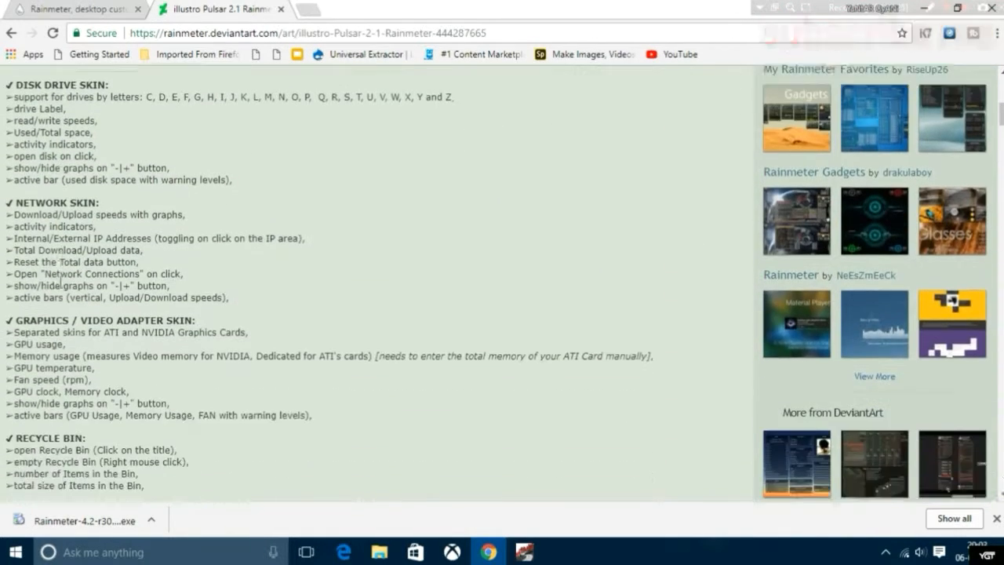
{"action": "scroll", "scroll_direction": "down", "scroll_amount": 3}
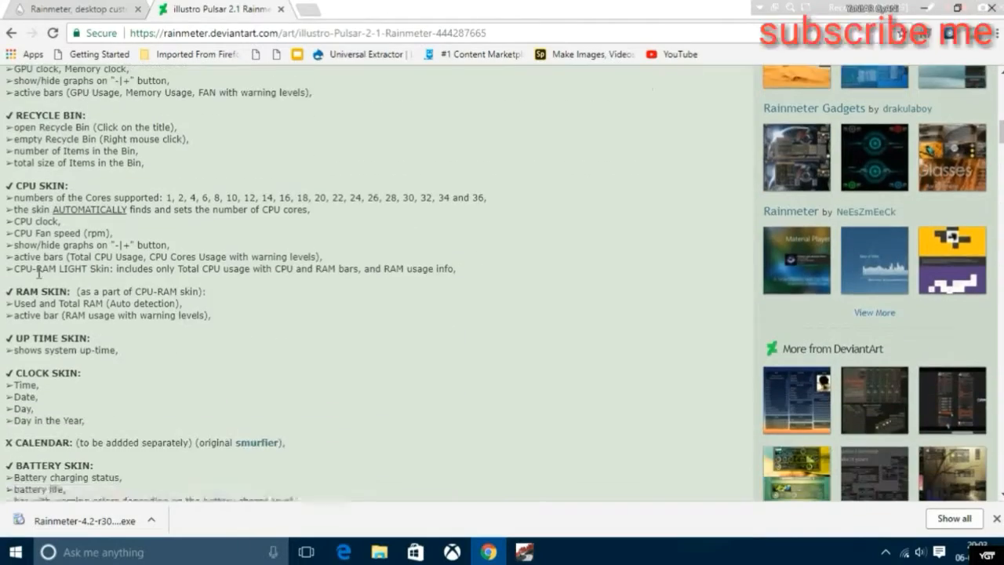
{"action": "scroll", "scroll_direction": "down", "scroll_amount": 3}
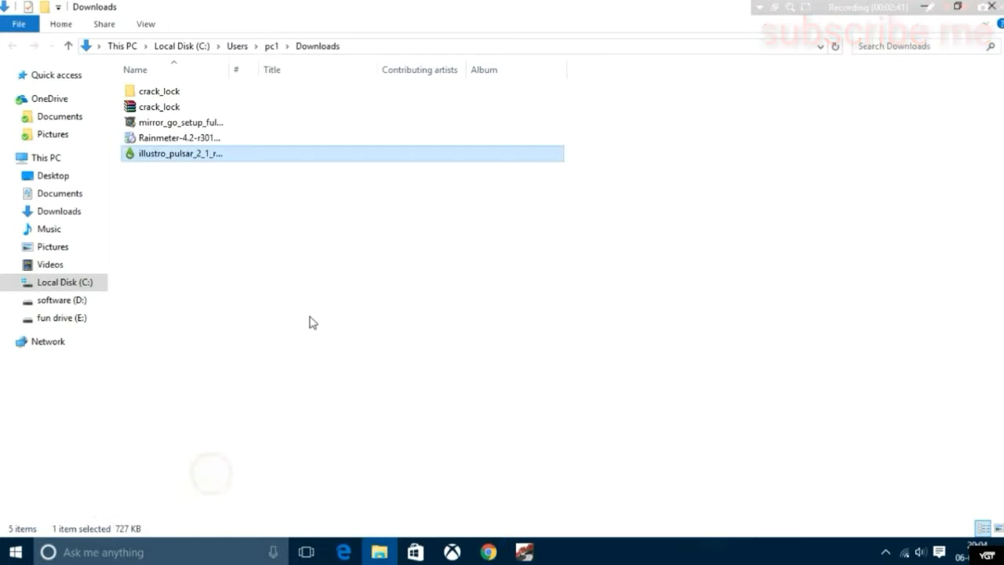
- Install the downloaded Illustro Pulsar 2.1 .rmskin file with its skin and included layout
{"action": "right_click", "coordinate": [179, 154]}
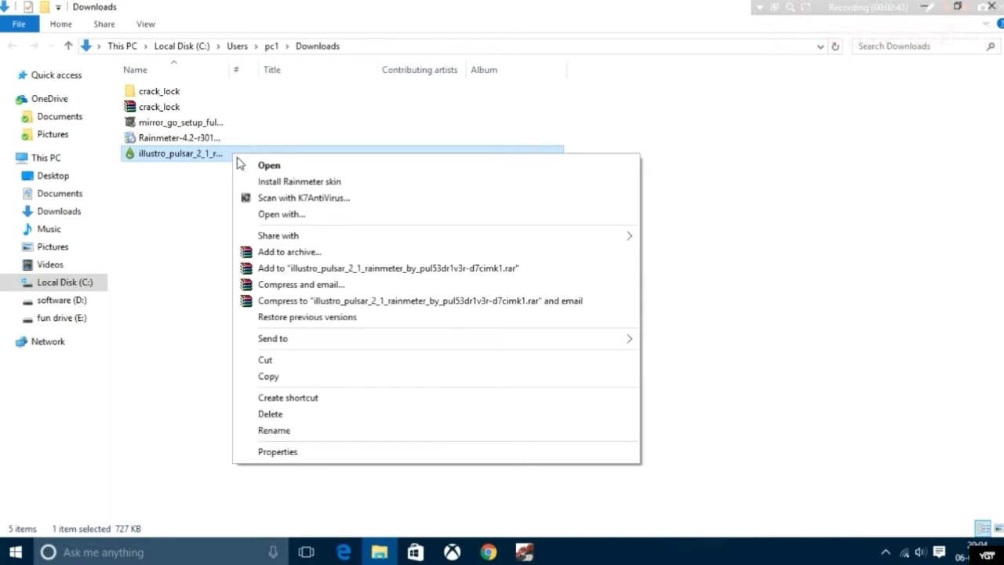
{"action": "left_click", "coordinate": [298, 183]}
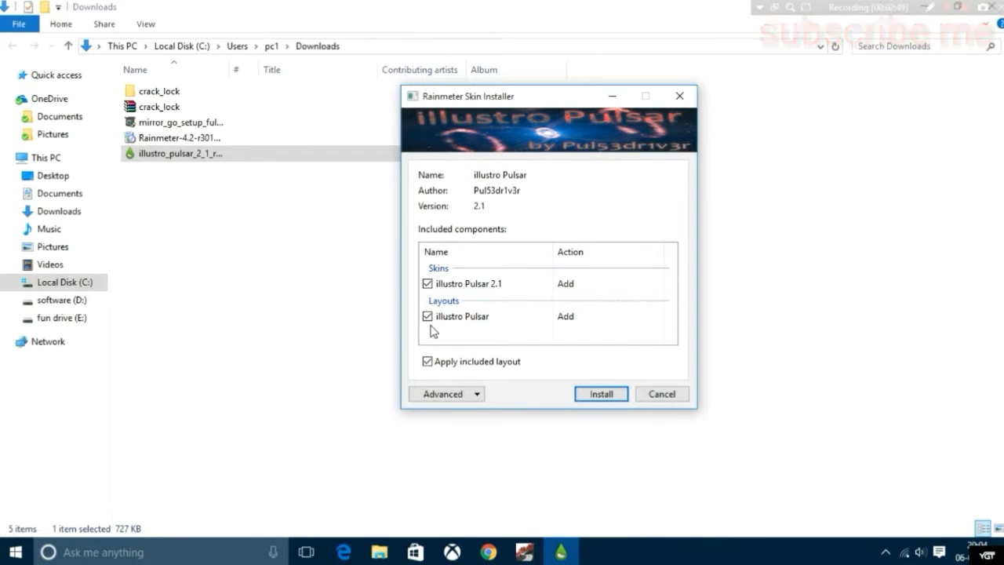
{"action": "mouse_move", "coordinate": [430, 300]}
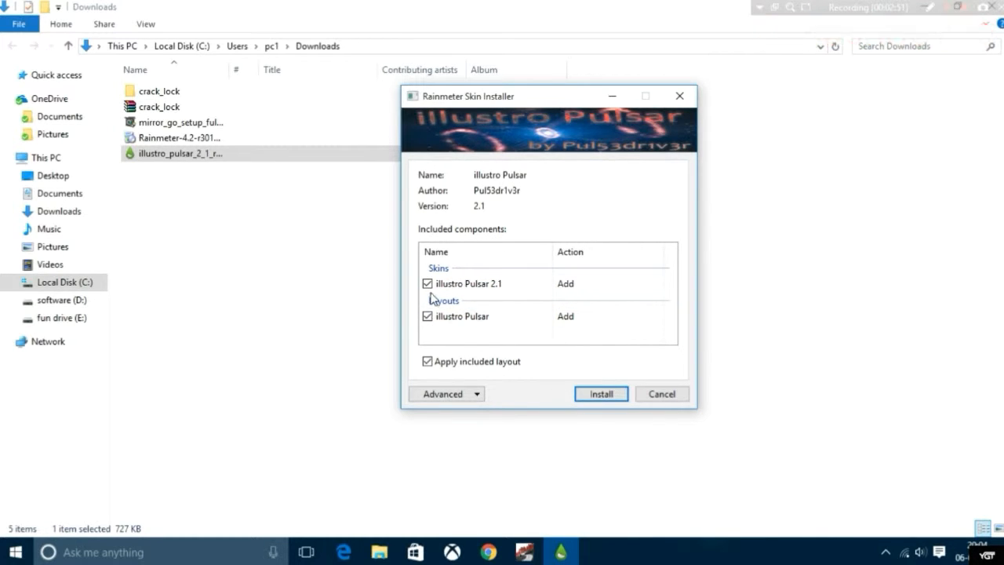
{"action": "left_click", "coordinate": [601, 393]}
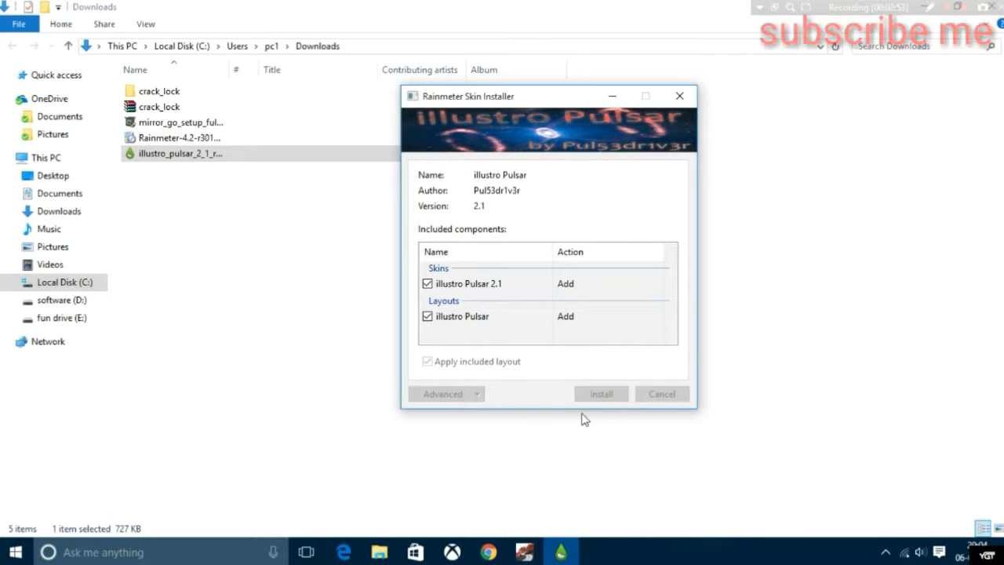
{"action": "mouse_move", "coordinate": [628, 298]}
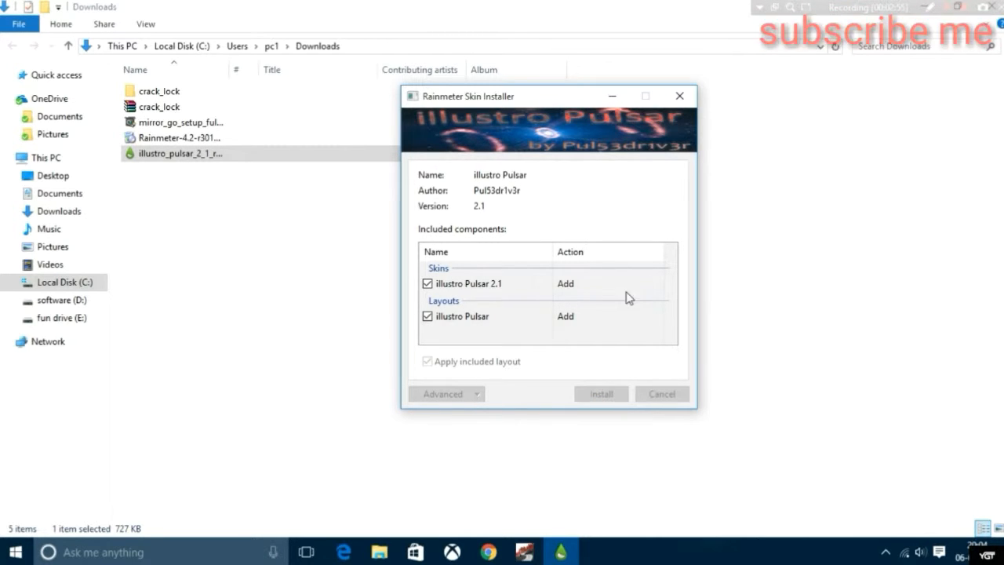
{"action": "mouse_move", "coordinate": [769, 343]}
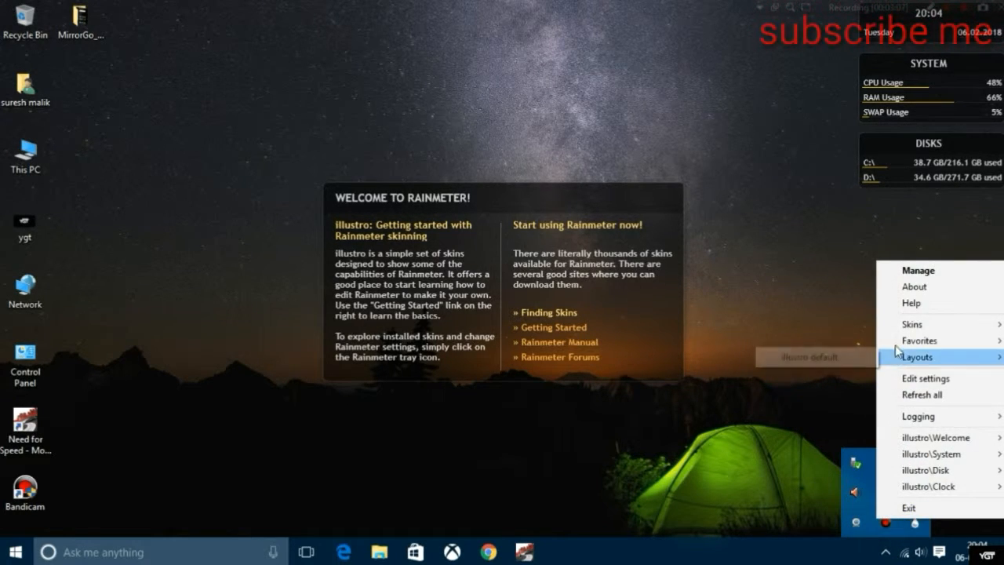
- In Manage Rainmeter, refresh skins and load Illustro Pulsar 2.1's Battery skin, then pick its Clock skin
{"action": "left_click", "coordinate": [917, 270]}
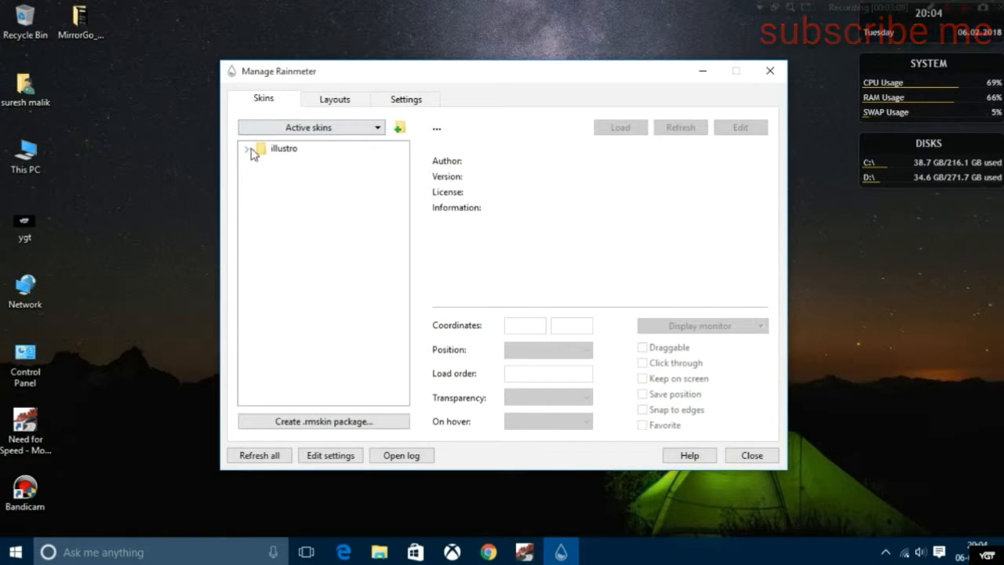
{"action": "left_click", "coordinate": [259, 455]}
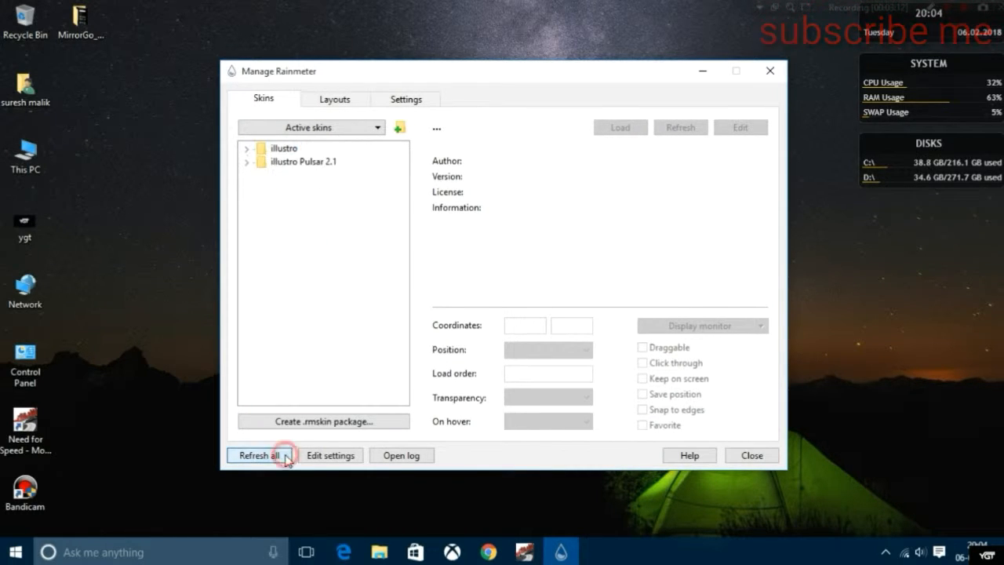
{"action": "left_click", "coordinate": [249, 162]}
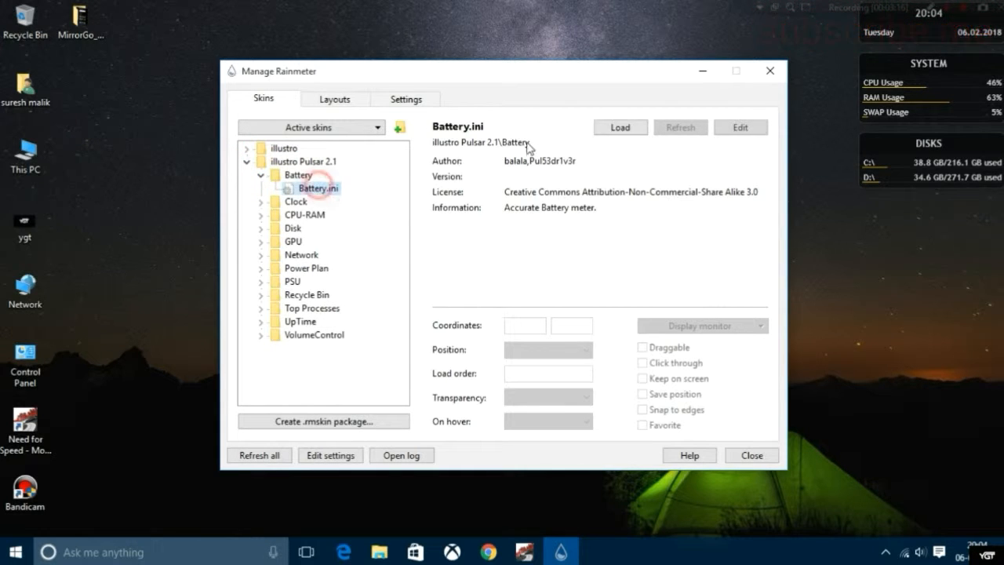
{"action": "left_click", "coordinate": [620, 127]}
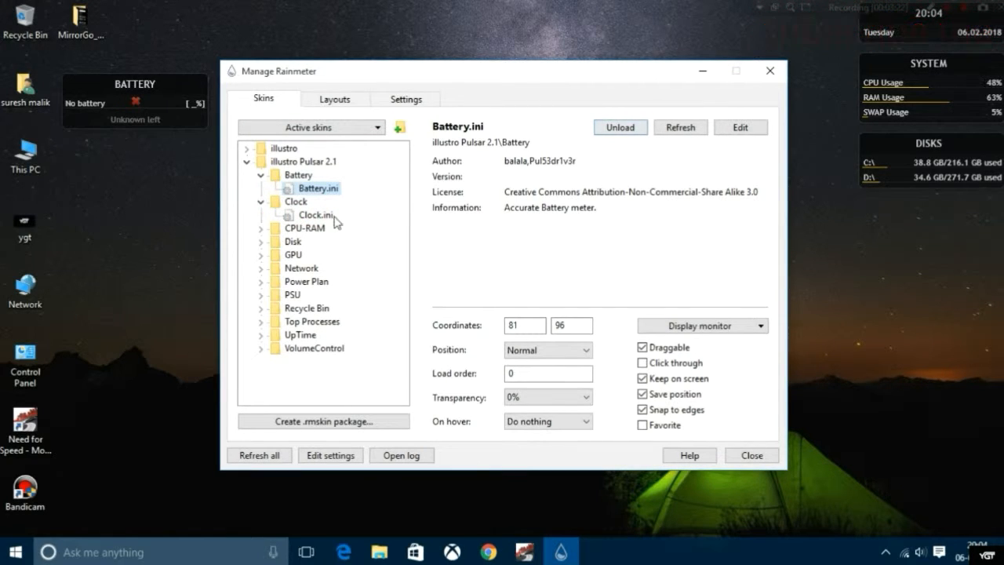
{"action": "left_click", "coordinate": [339, 241]}
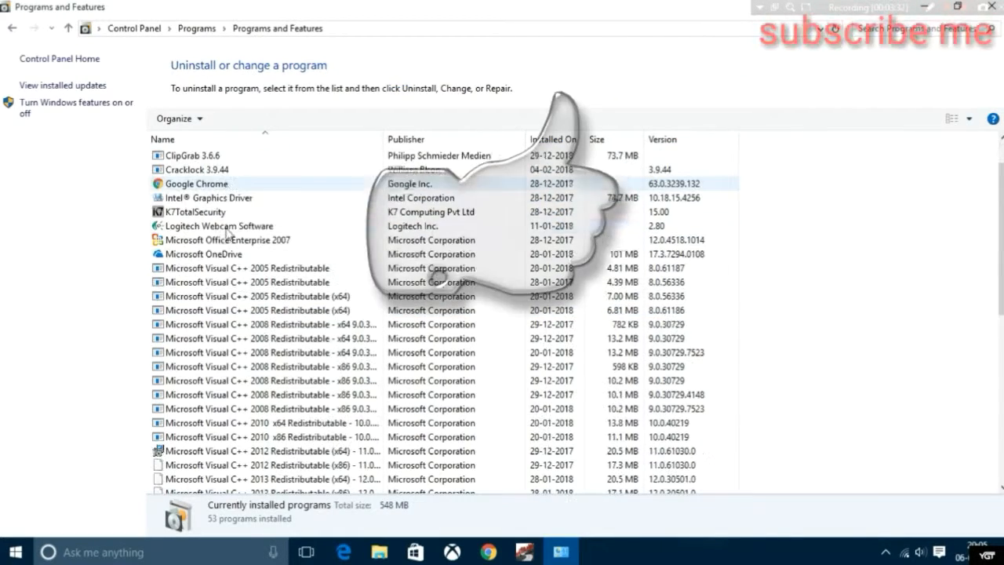
- Uninstall Rainmeter from Programs and Features and close the finished uninstaller
{"action": "scroll", "scroll_direction": "down", "scroll_amount": 3}
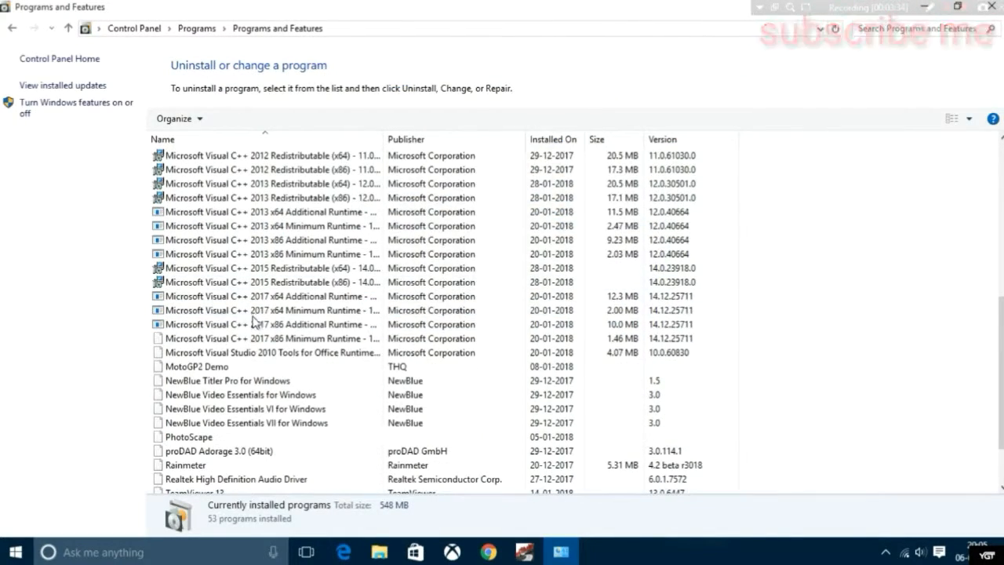
{"action": "left_click", "coordinate": [185, 396]}
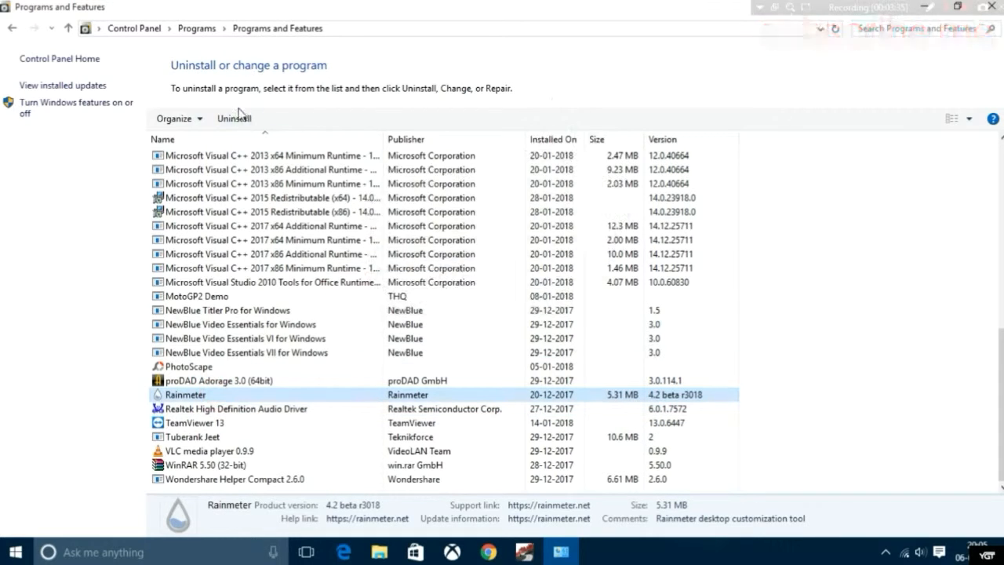
{"action": "left_click", "coordinate": [233, 117]}
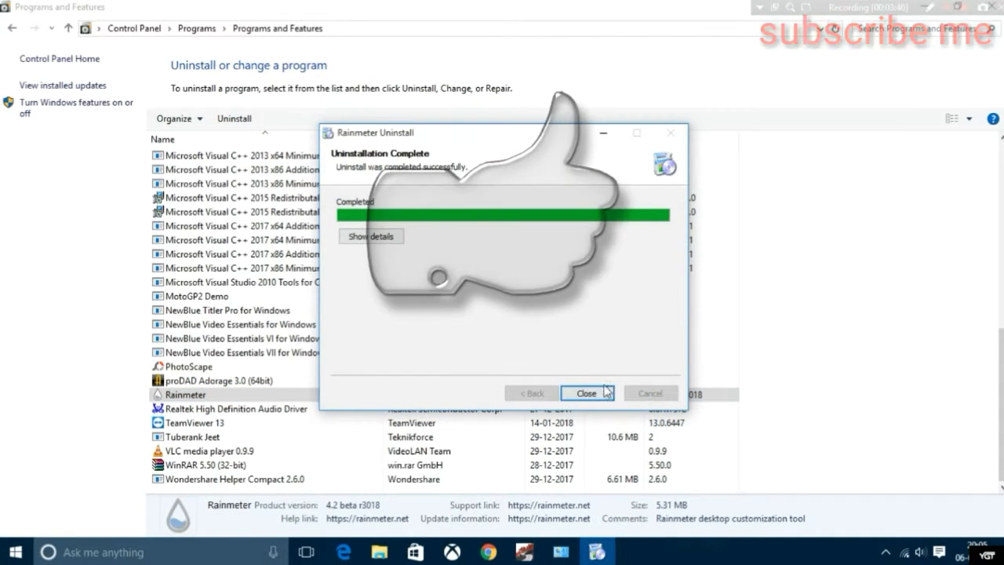
{"action": "left_click", "coordinate": [587, 393]}
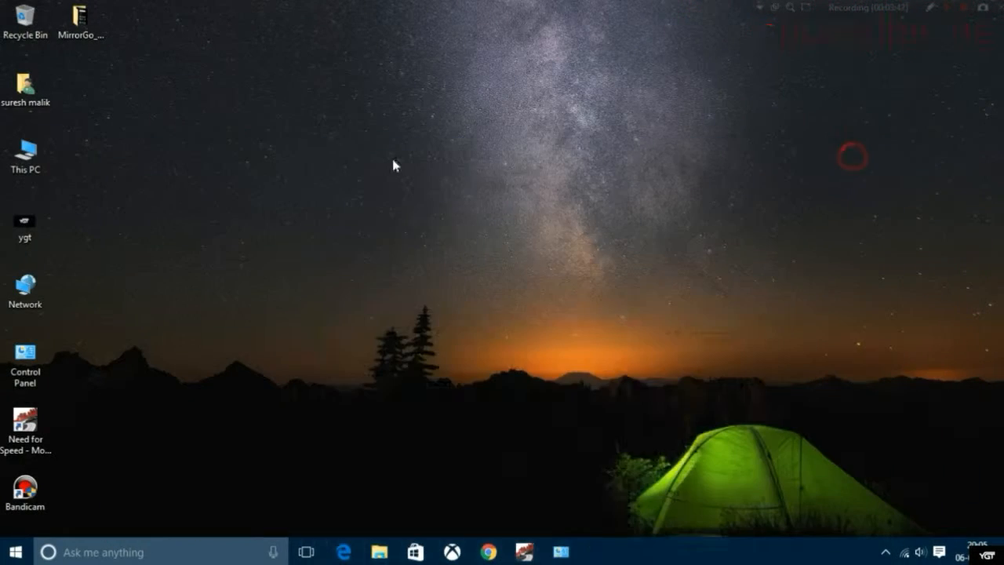